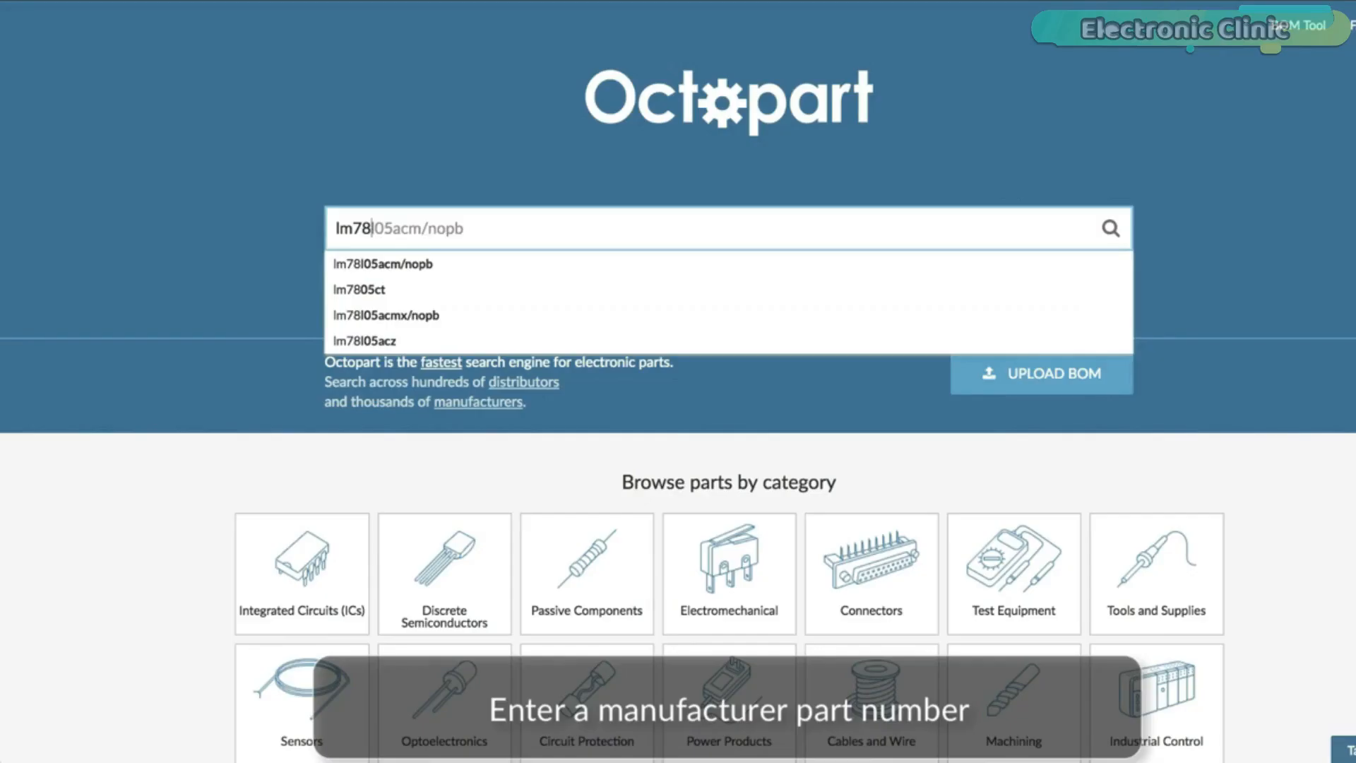
Step: Choose the lm7805ct suggestion in Octopart and run the part search
left_click(358, 289)
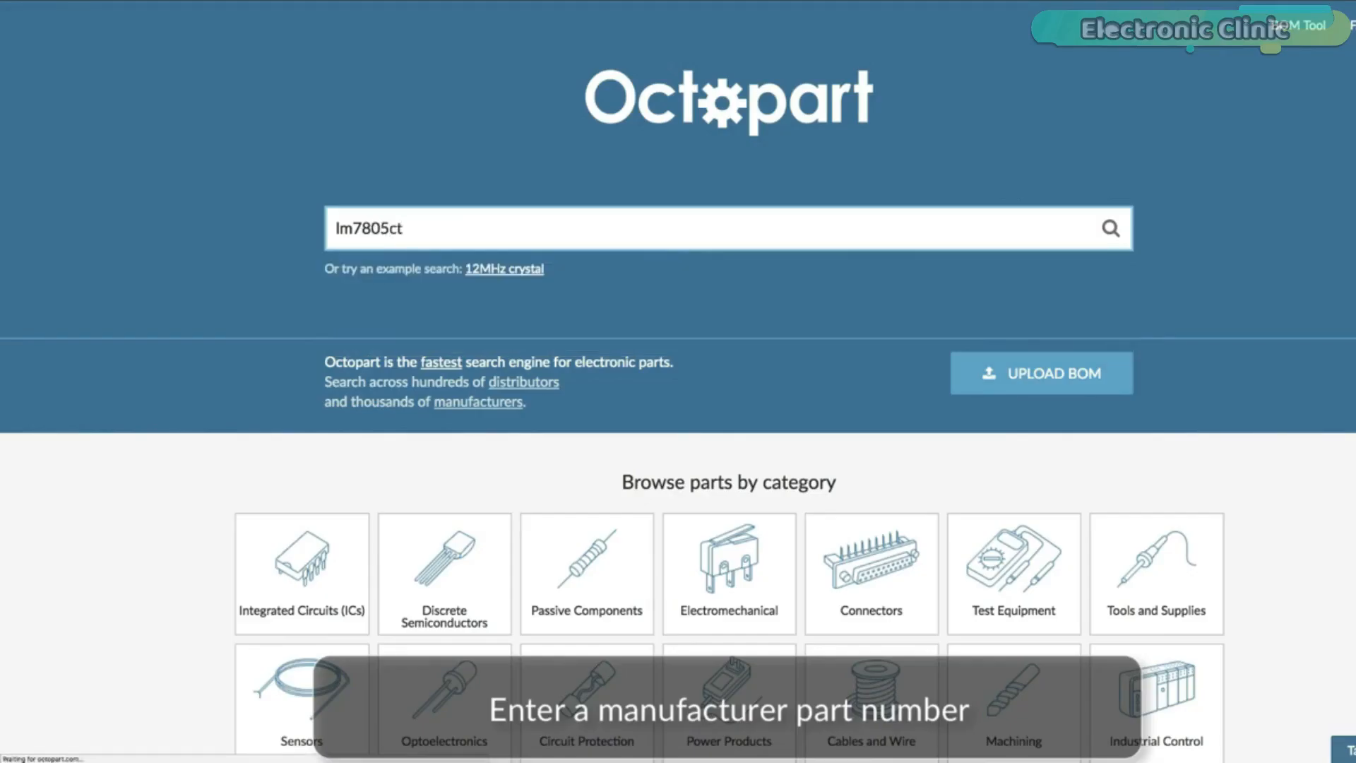
left_click(1109, 228)
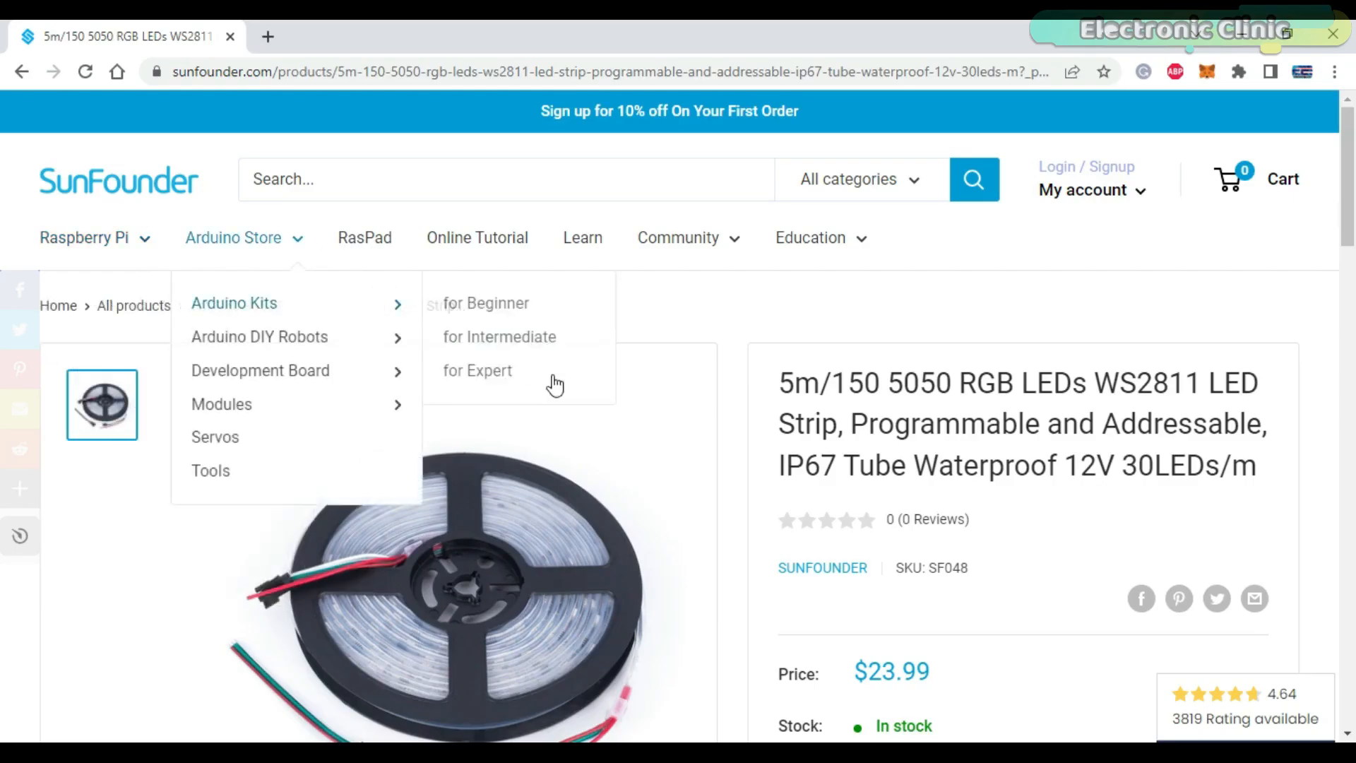
Step: Scroll down the SunFounder 5m/150 5050 RGB WS2811 LED strip product page
scroll("down", 3)
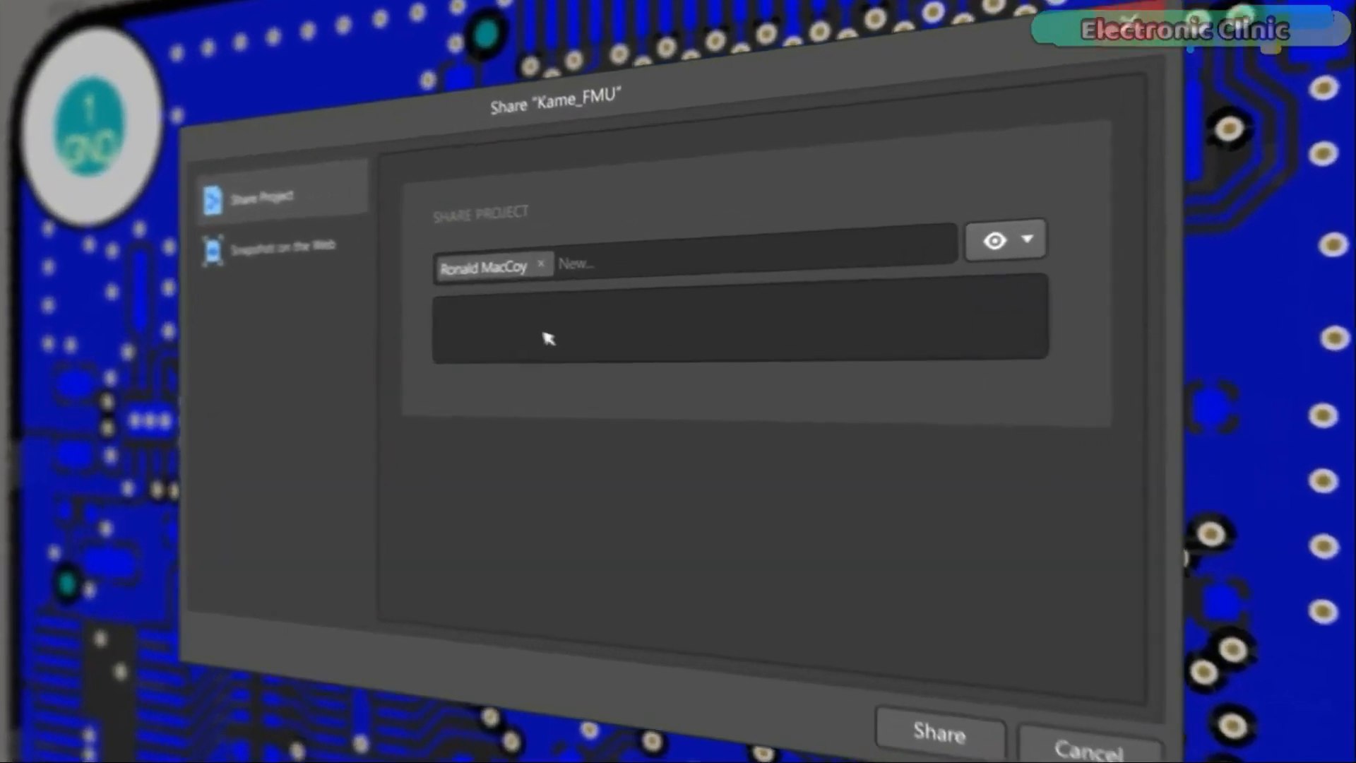
Step: Ask reviewers to check changes, flag outdated 3D models, then post update and approval replies
type("Could you check these changes?")
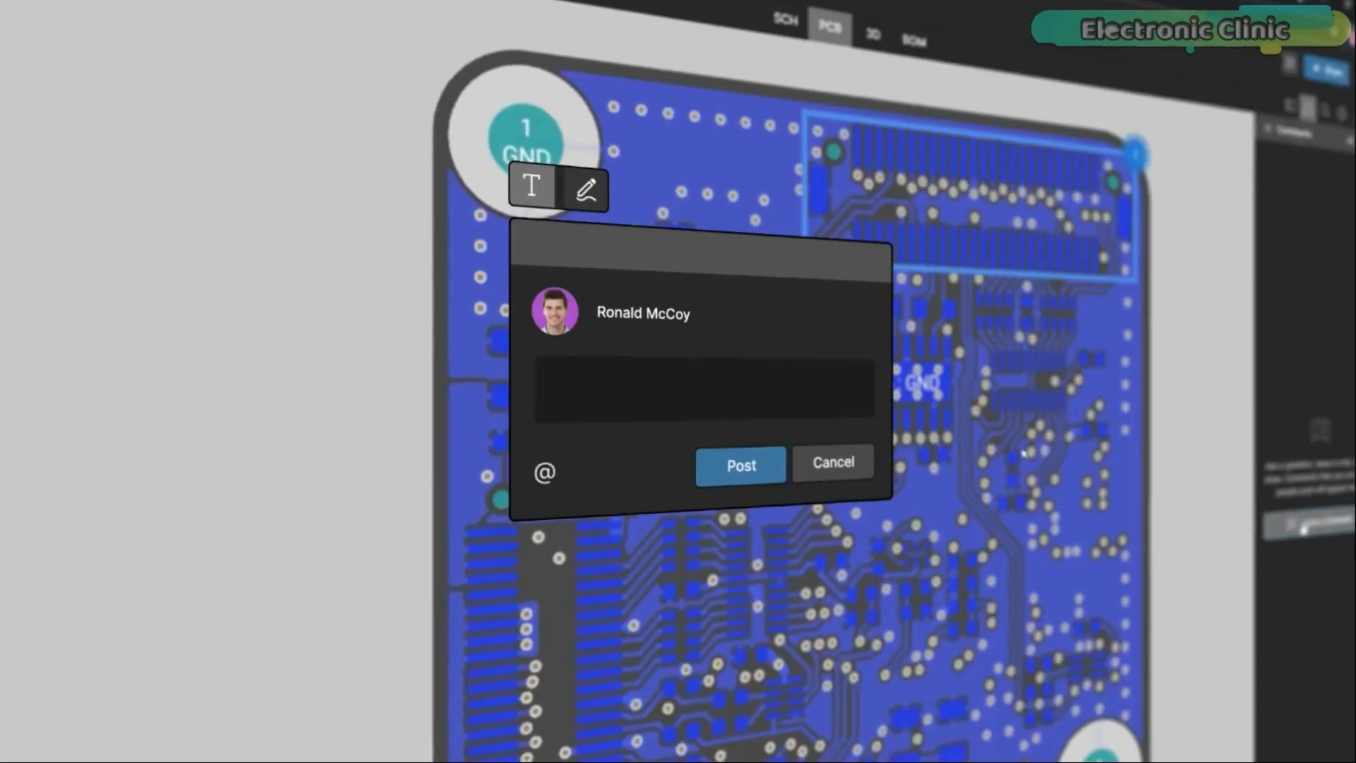
type("These components have an outrated 3D model. The schematic has changed, so update them to the ne")
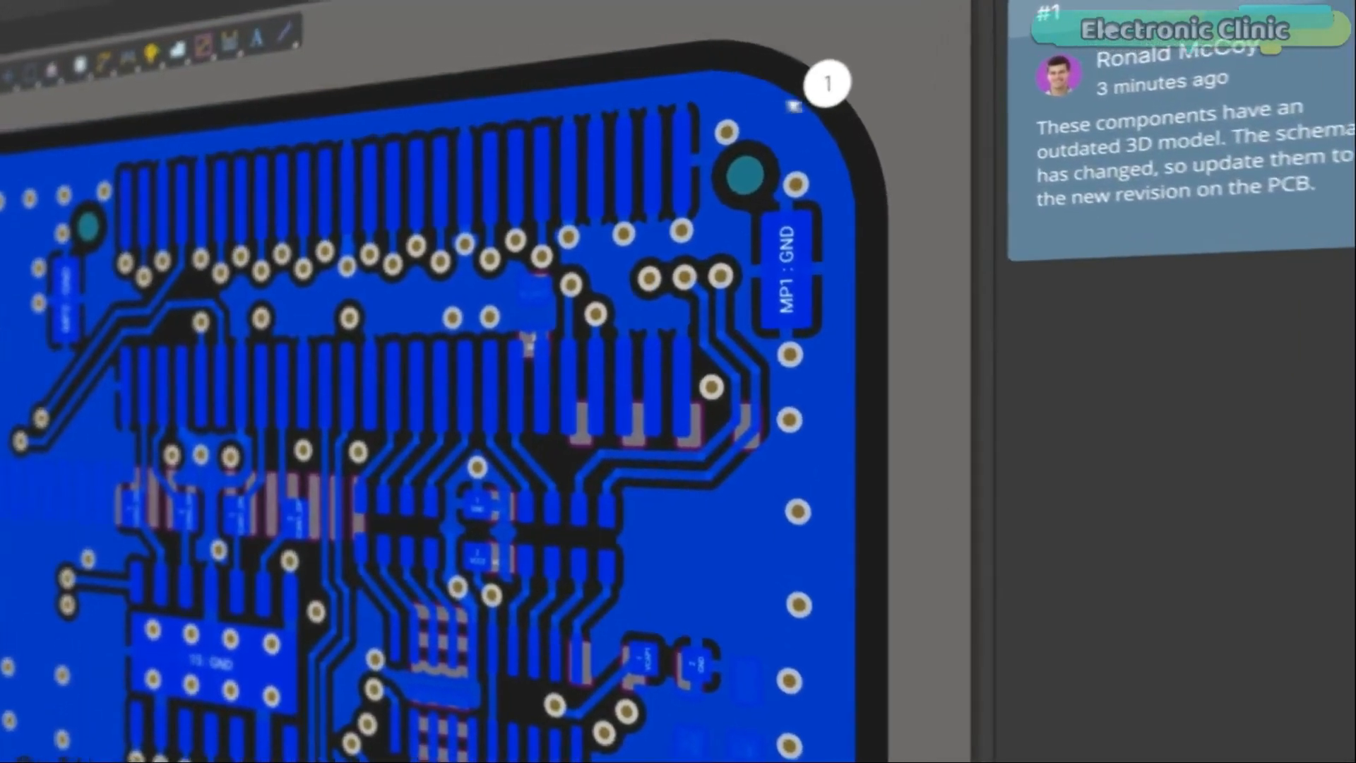
type("Do")
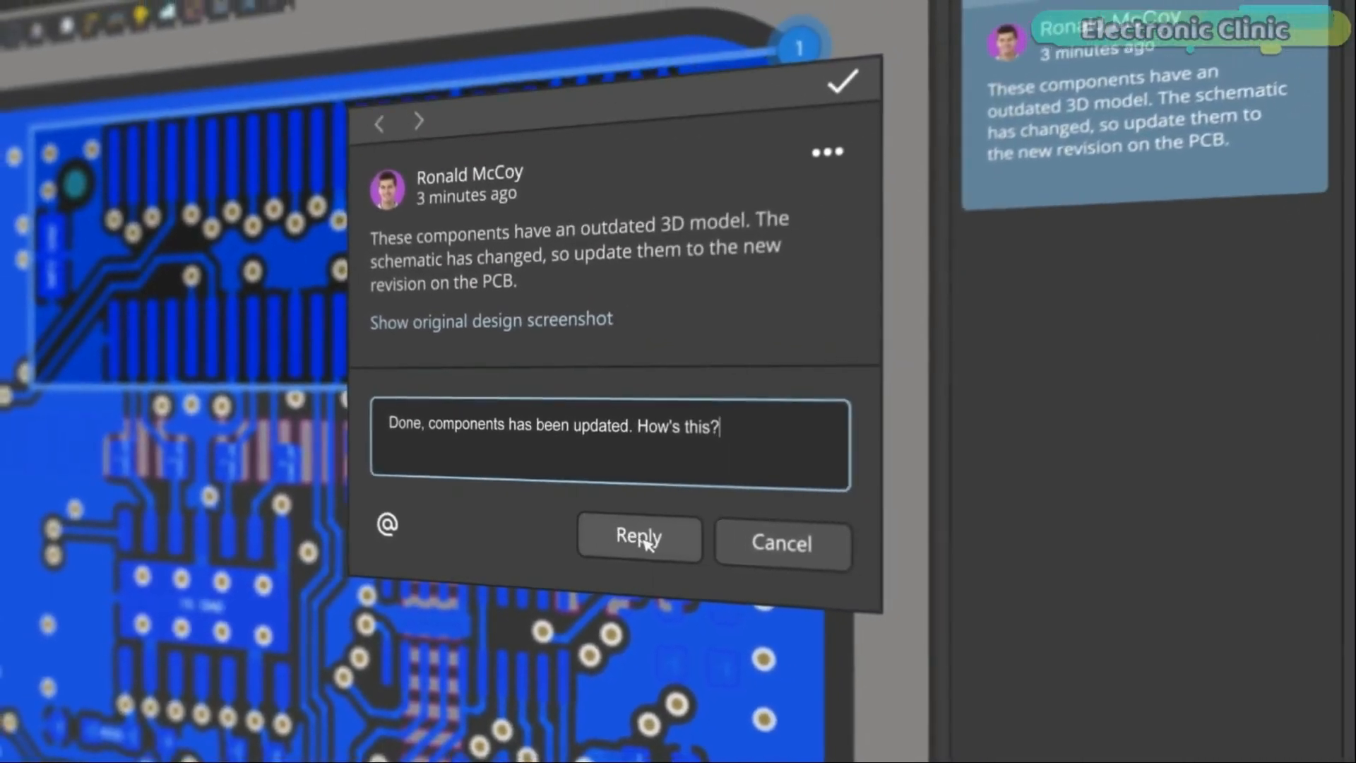
left_click(638, 536)
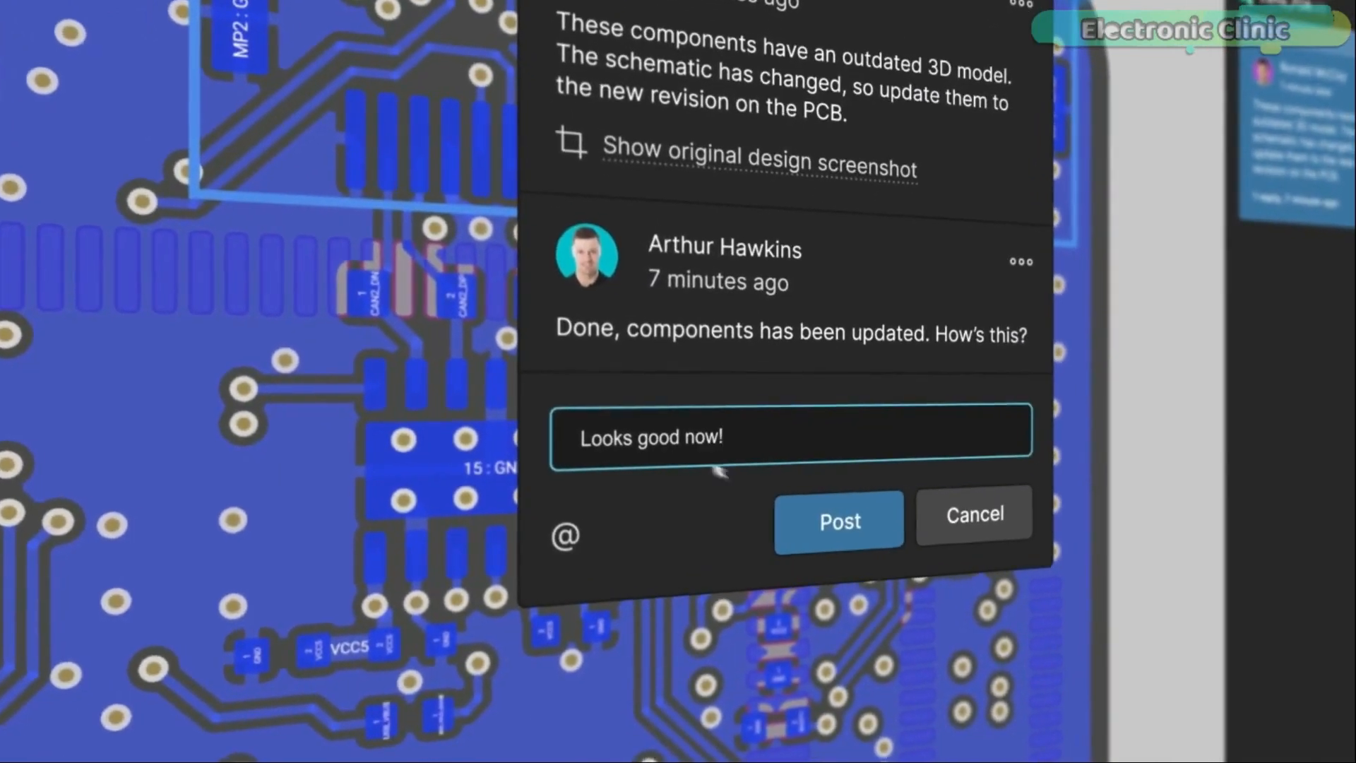
left_click(837, 520)
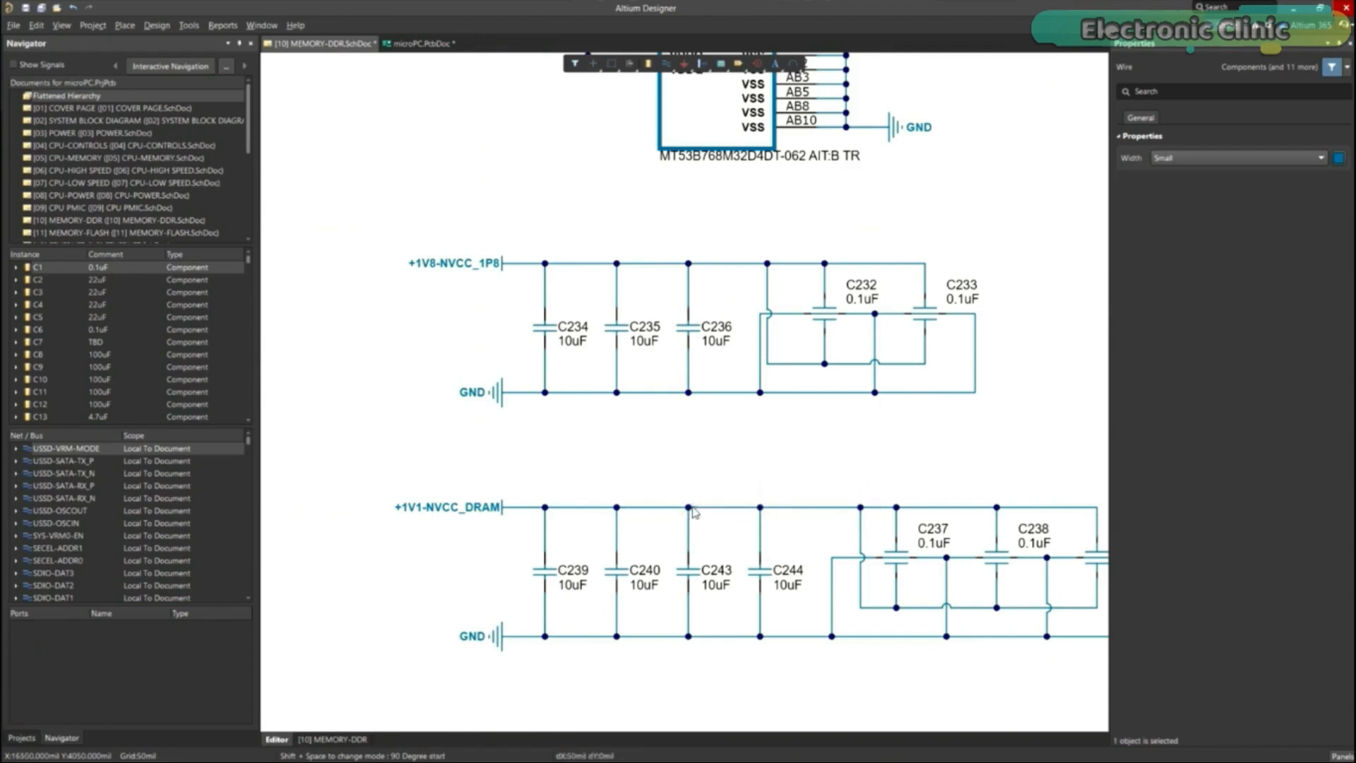
Step: Show the context menu (Unions / Cross Probe) for the +1V1-NVCC_DRAM rail wire
right_click(694, 510)
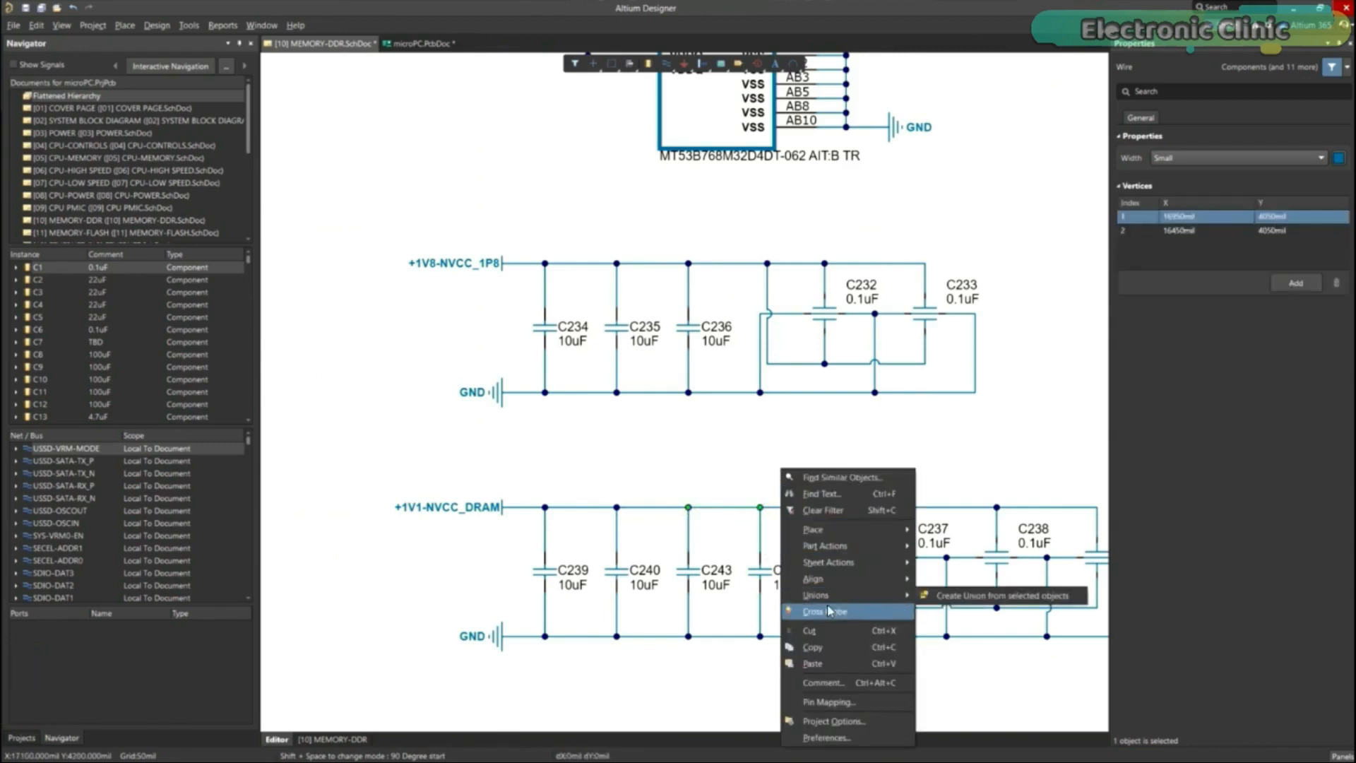
left_click(423, 44)
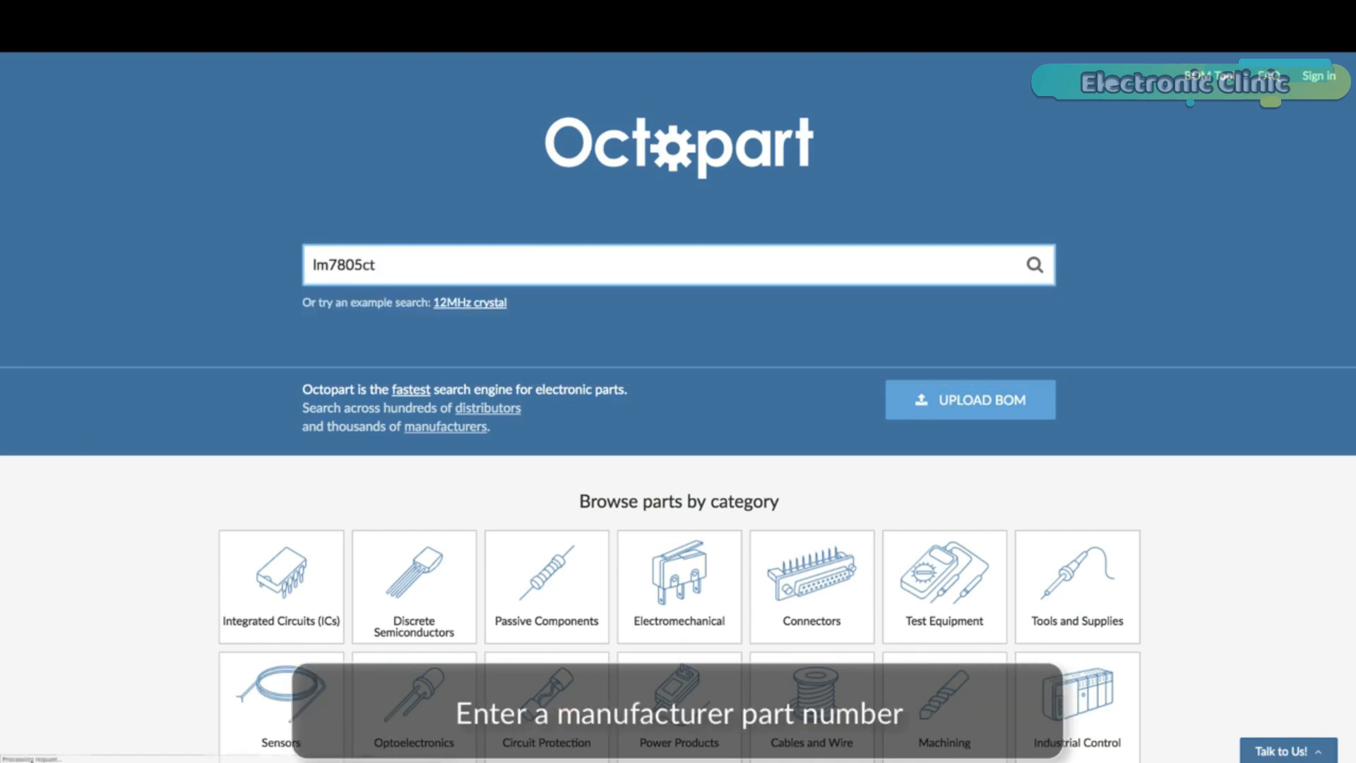
Step: Run the lm7805ct search, then review LM7805CT specs and authorized distributor prices
left_click(1034, 265)
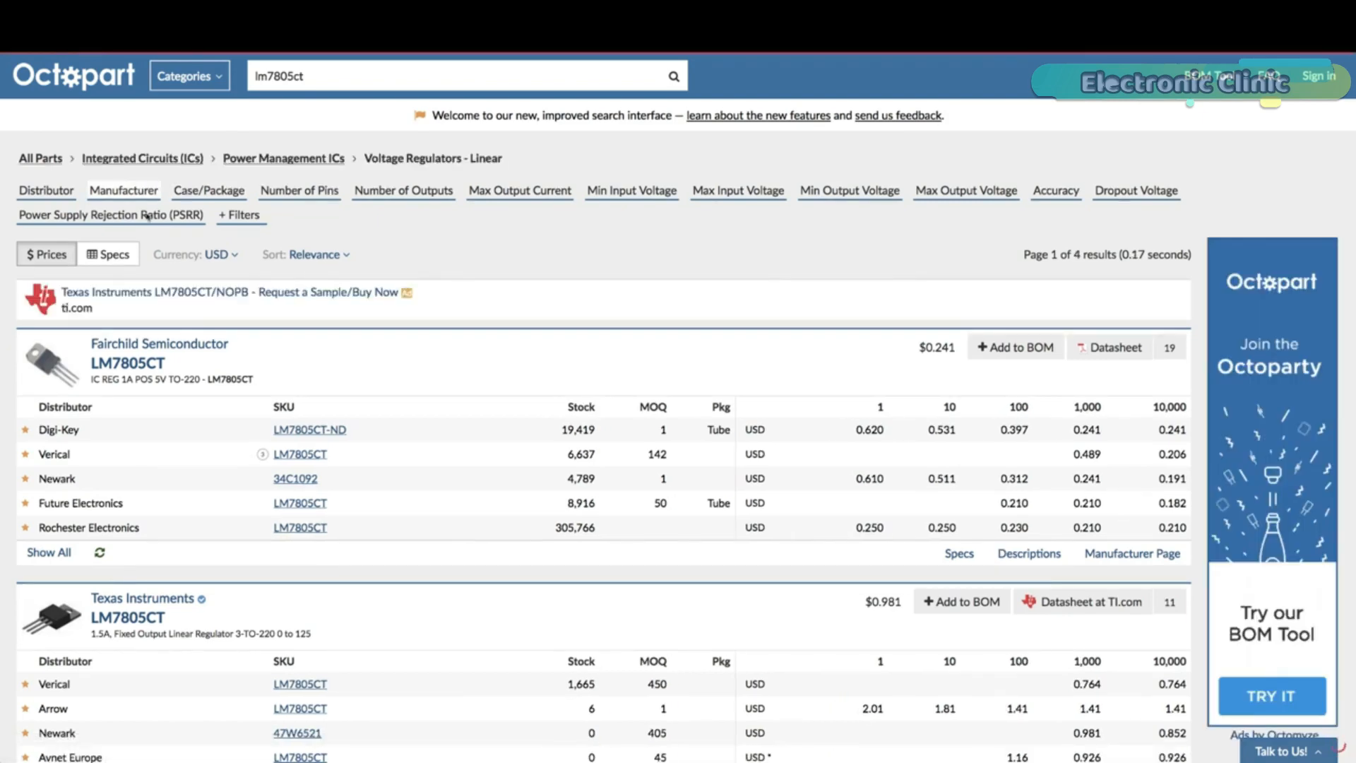
scroll("down", 3)
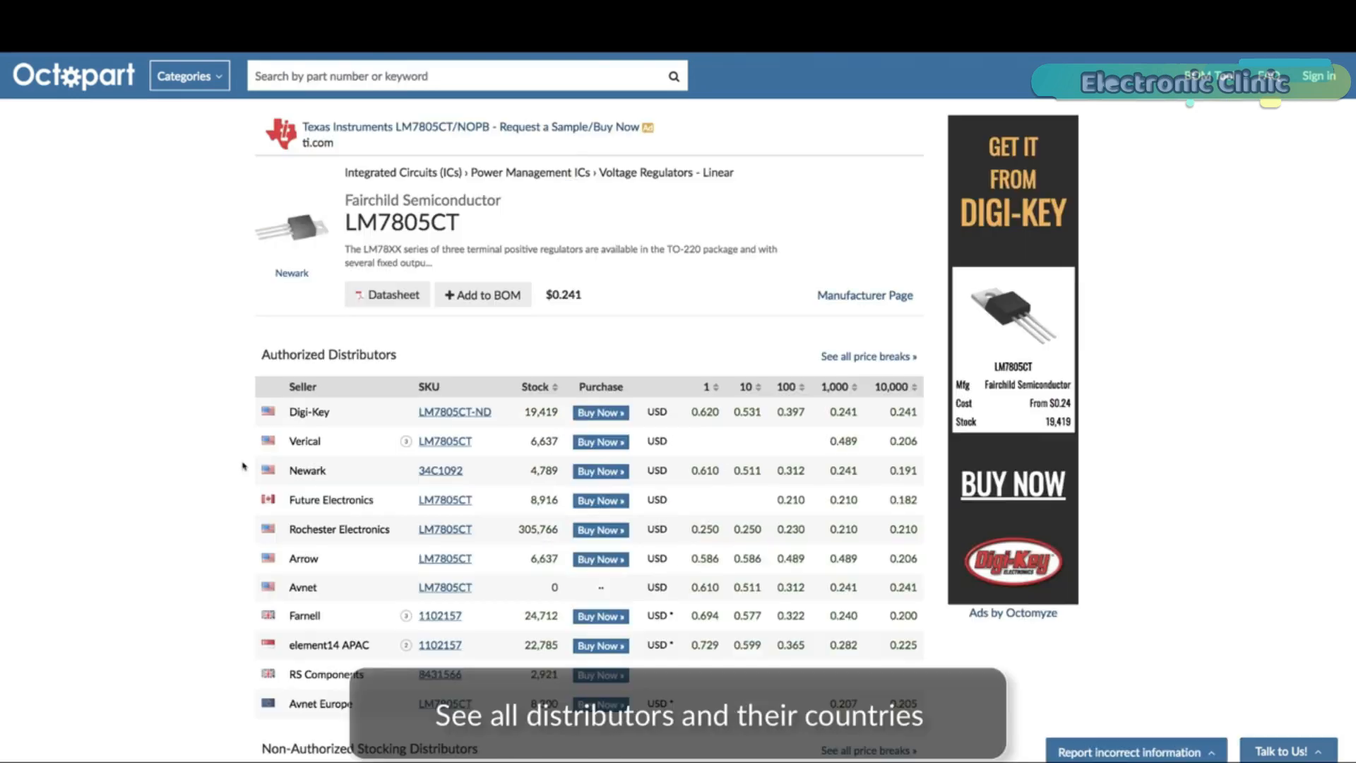
left_click(386, 294)
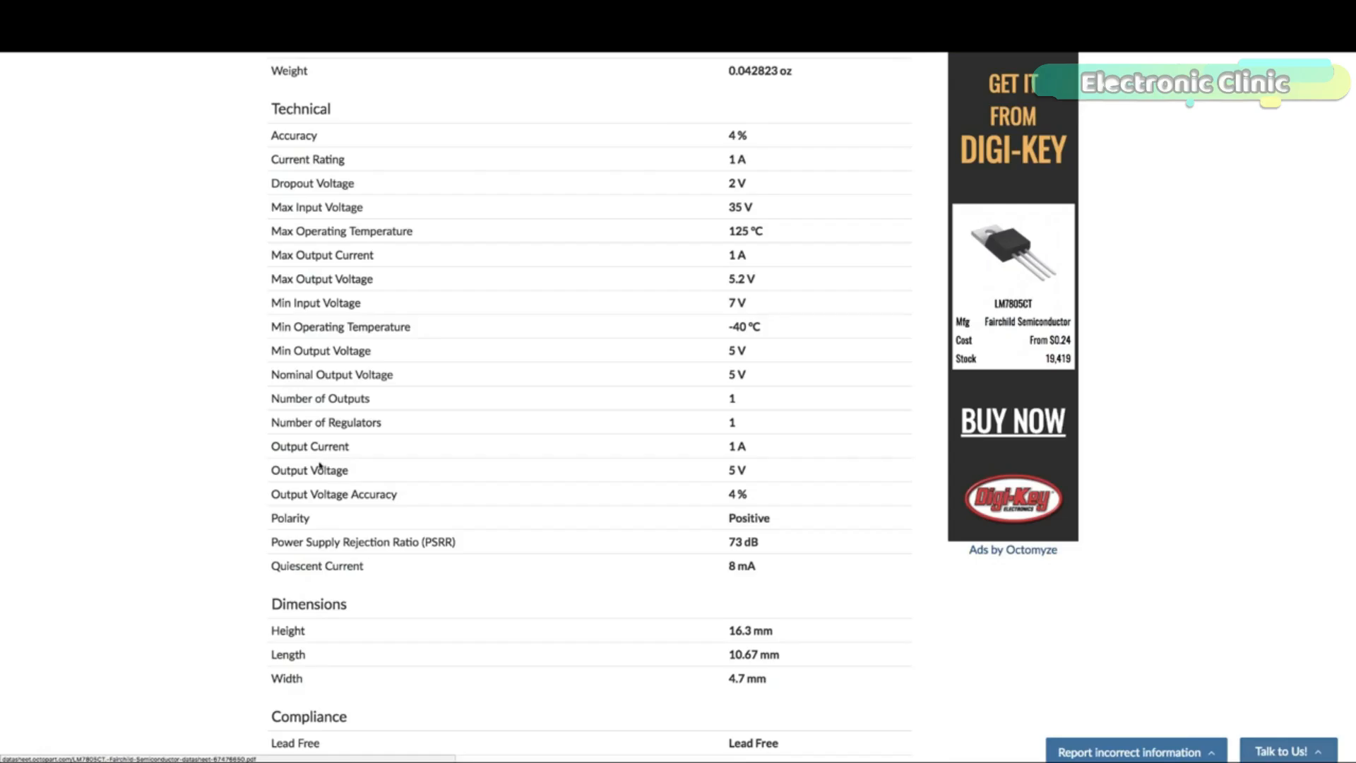
scroll("up", 3)
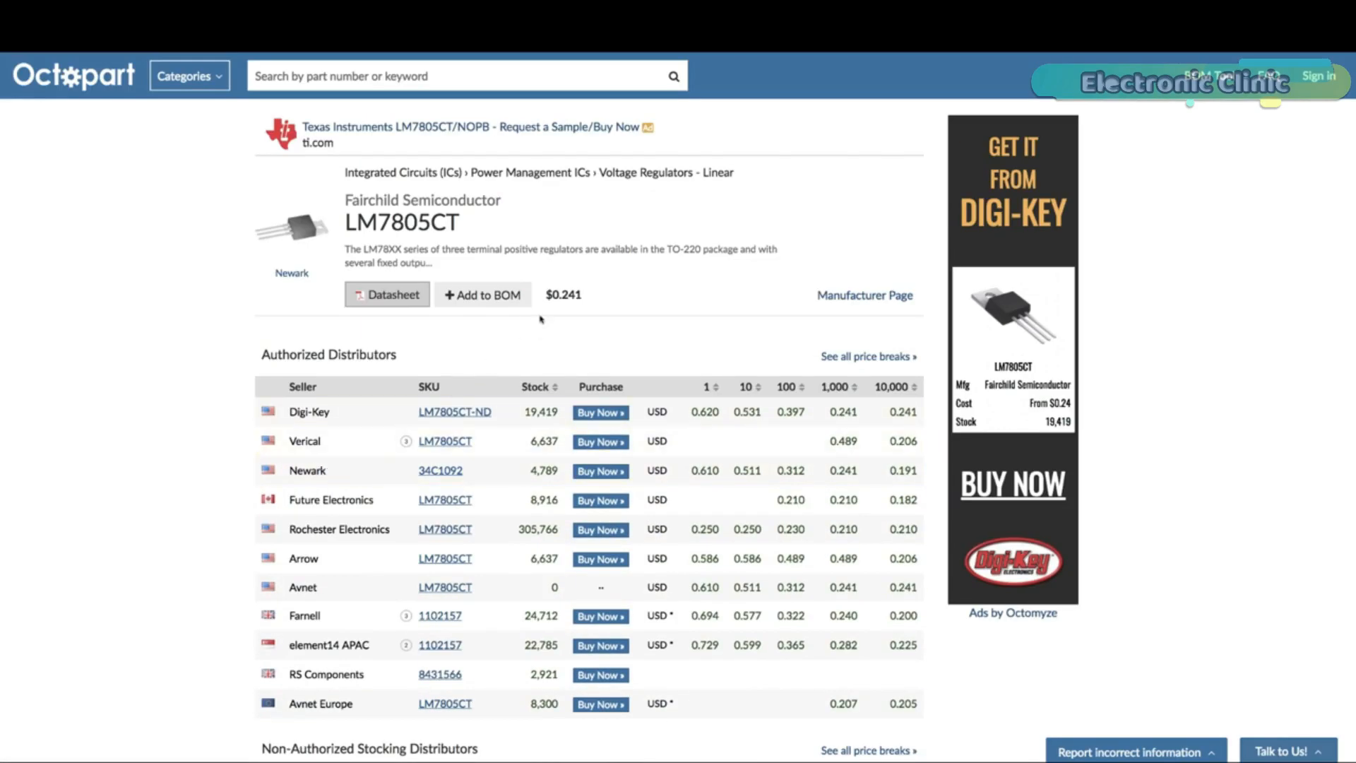
left_click(563, 294)
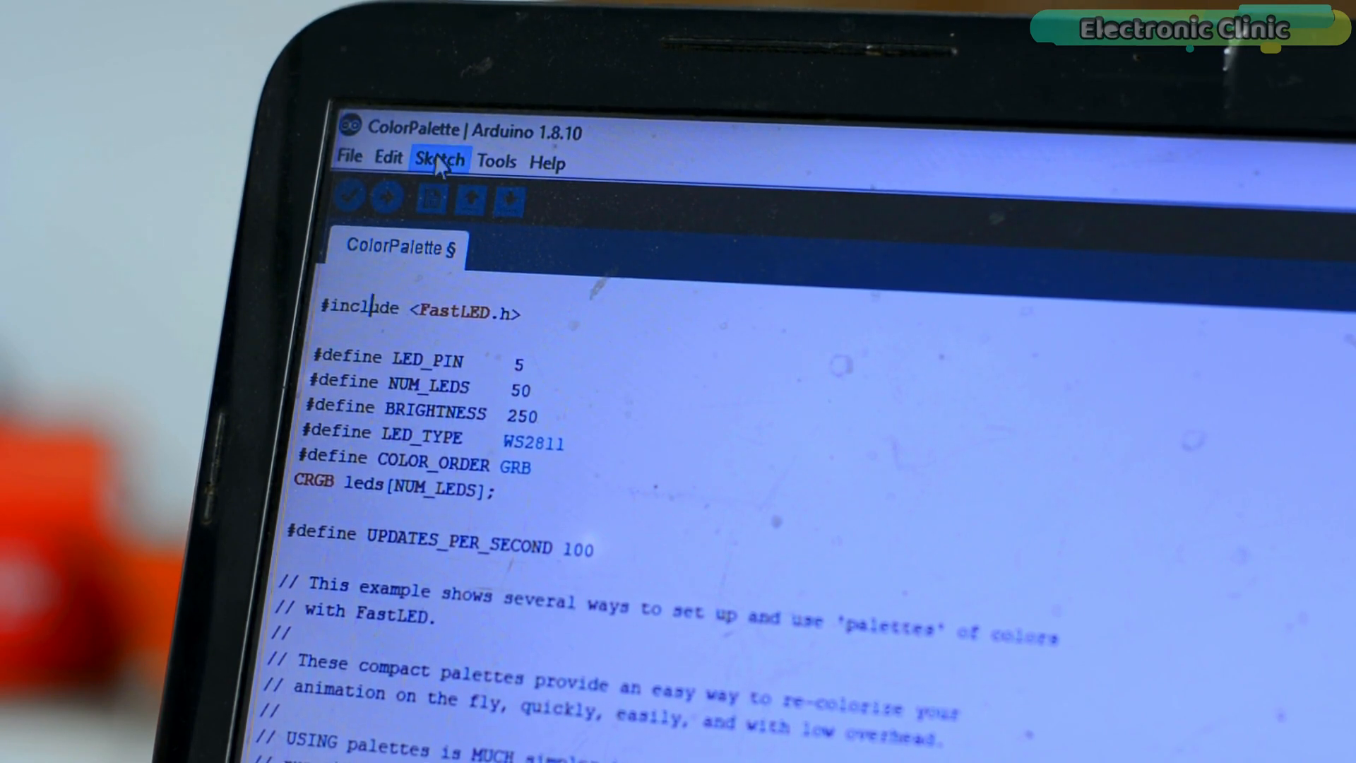
Step: Search 'fastled' in the Library Manager to confirm FastLED 3.5.0 by Daniel Garcia is installed
left_click(130, 189)
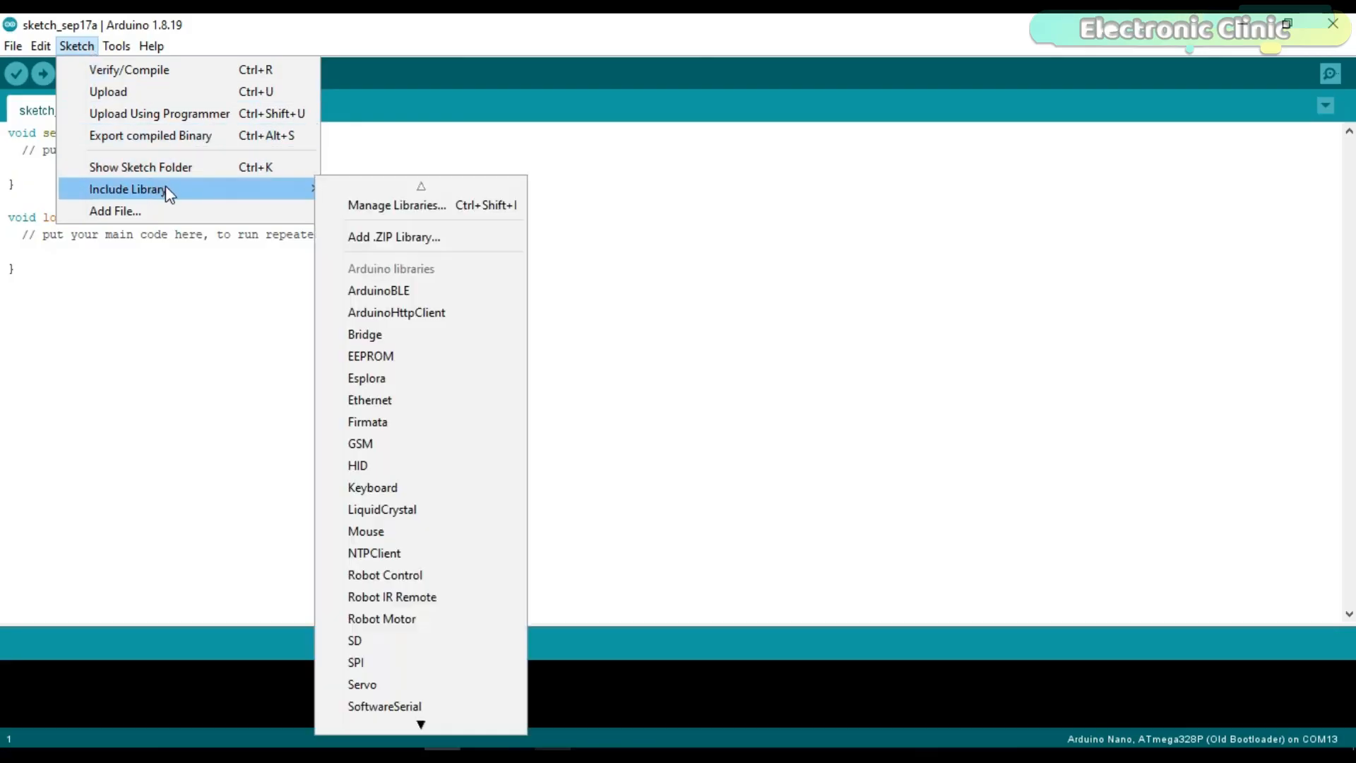
mouse_move(397, 205)
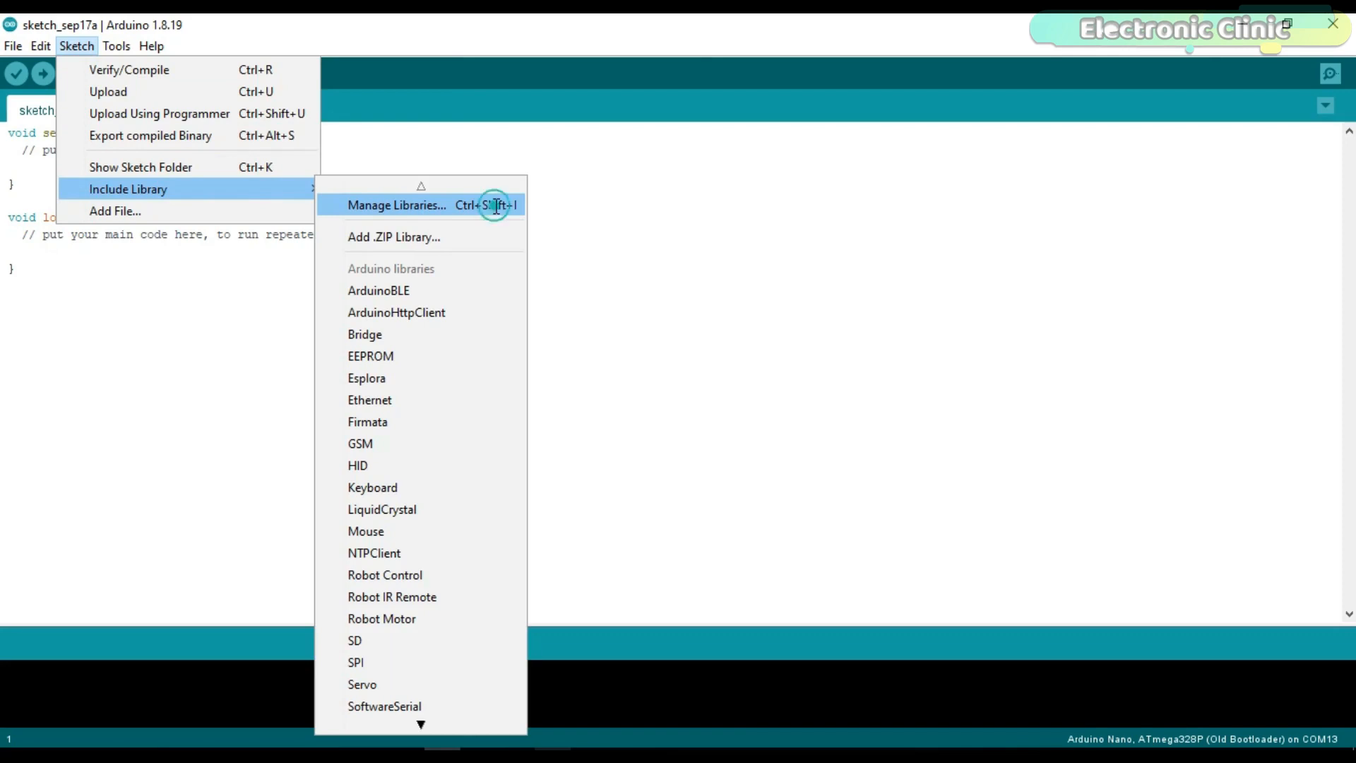
left_click(396, 205)
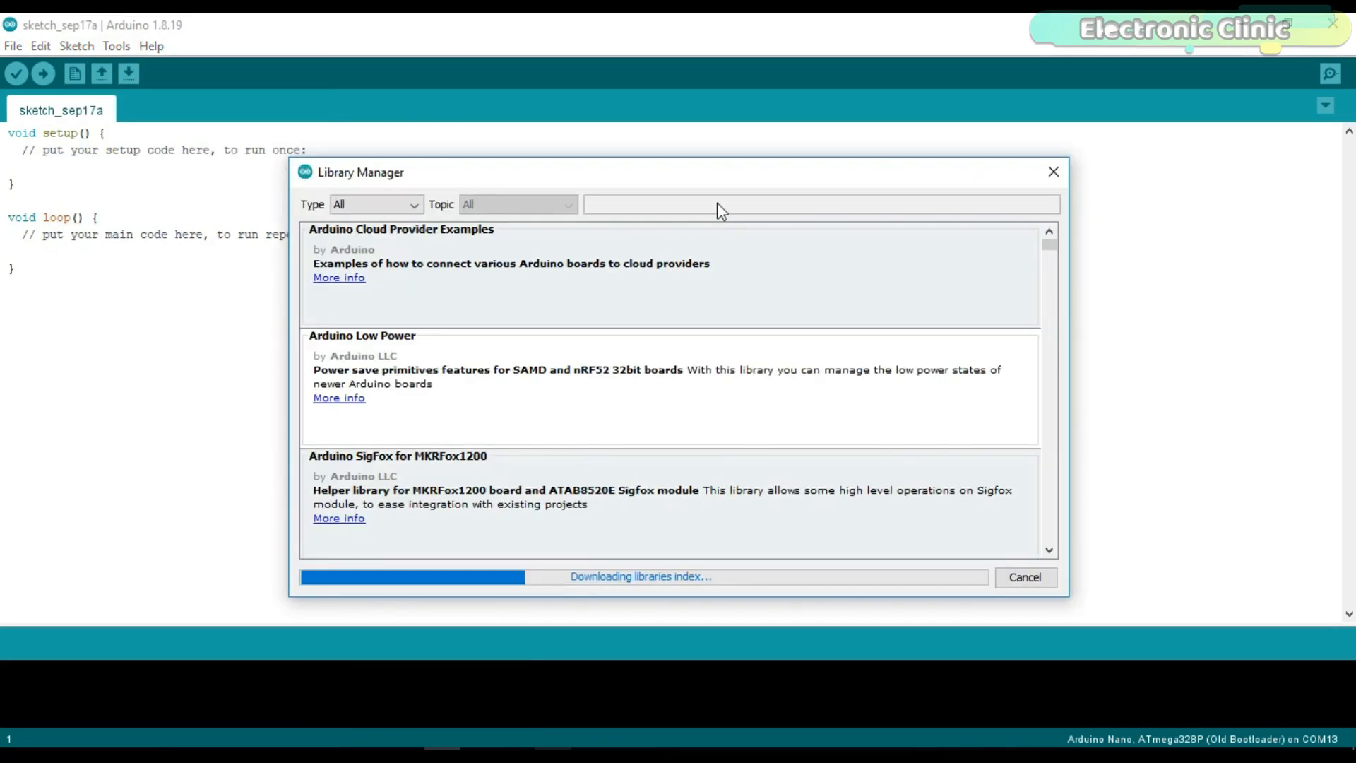
type("fastled")
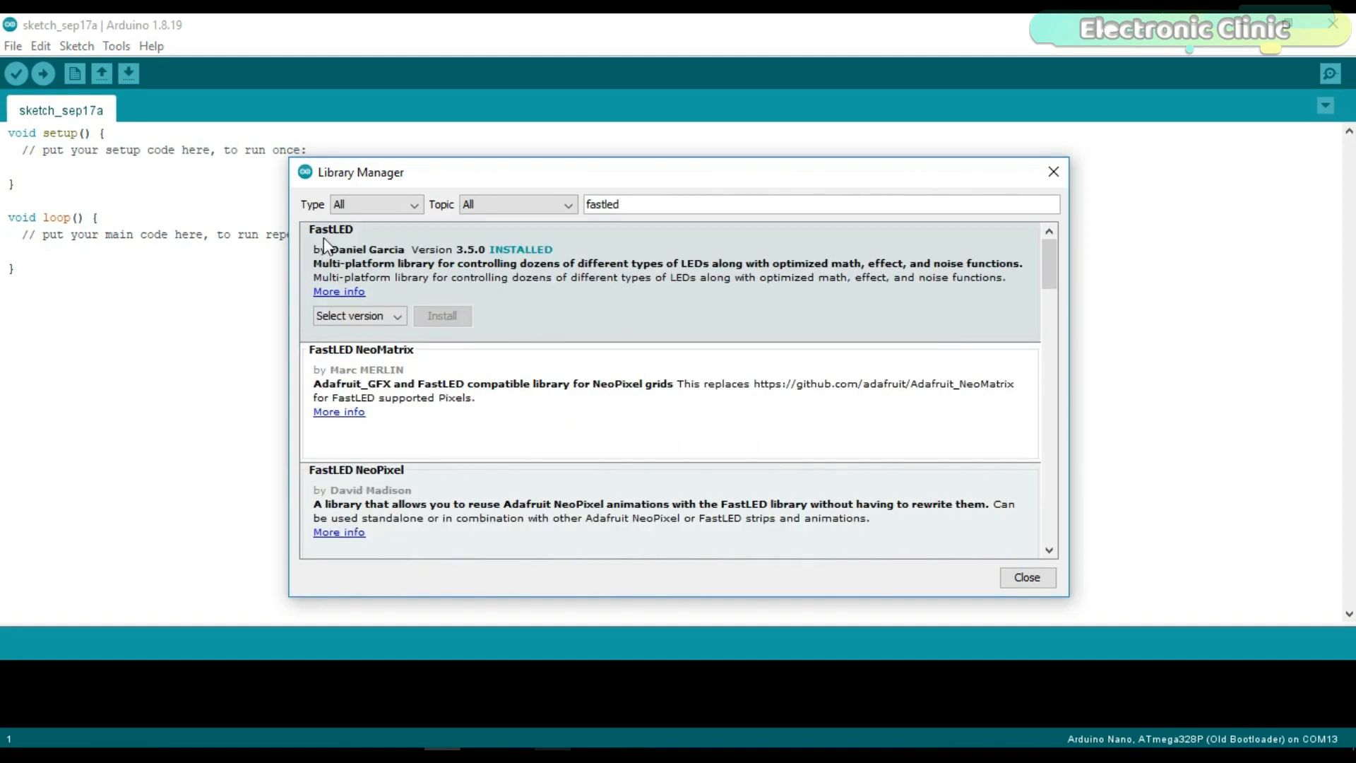
mouse_move(430, 249)
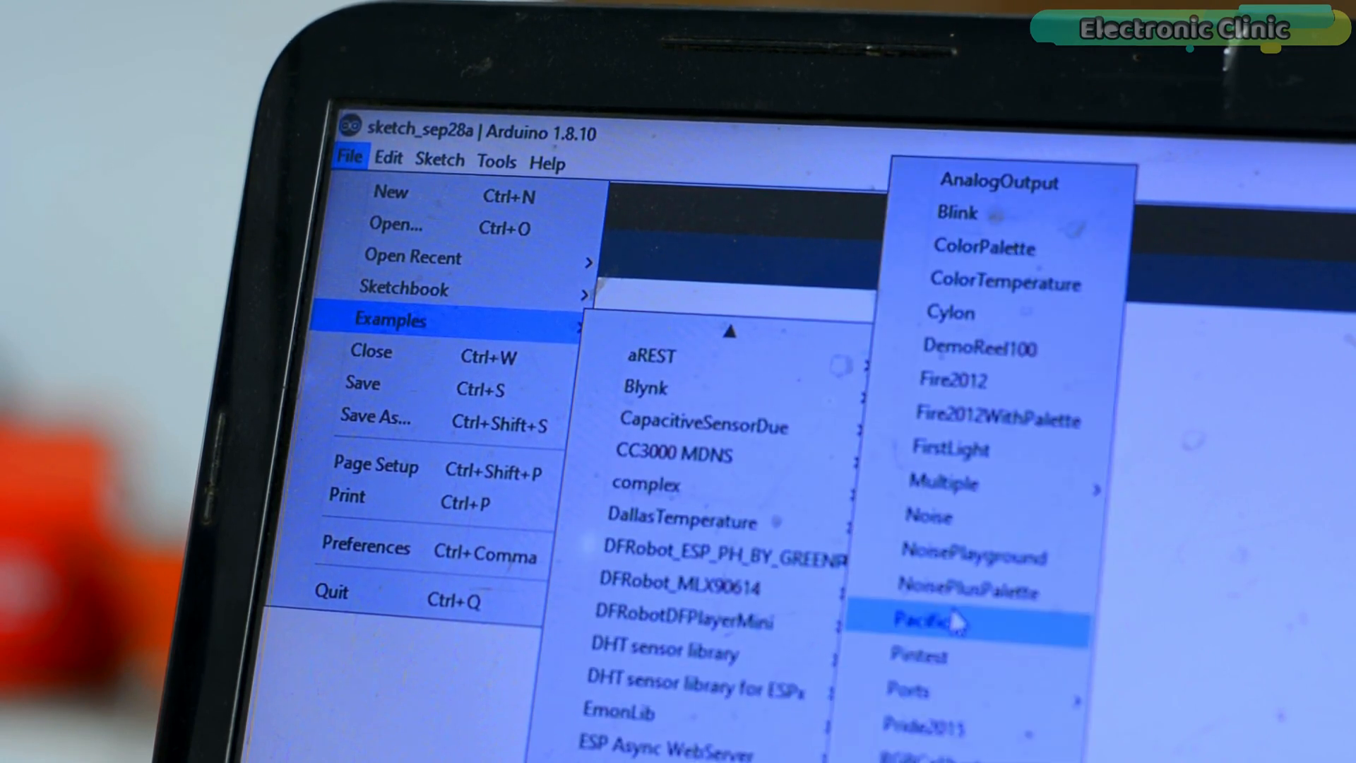
mouse_move(994, 368)
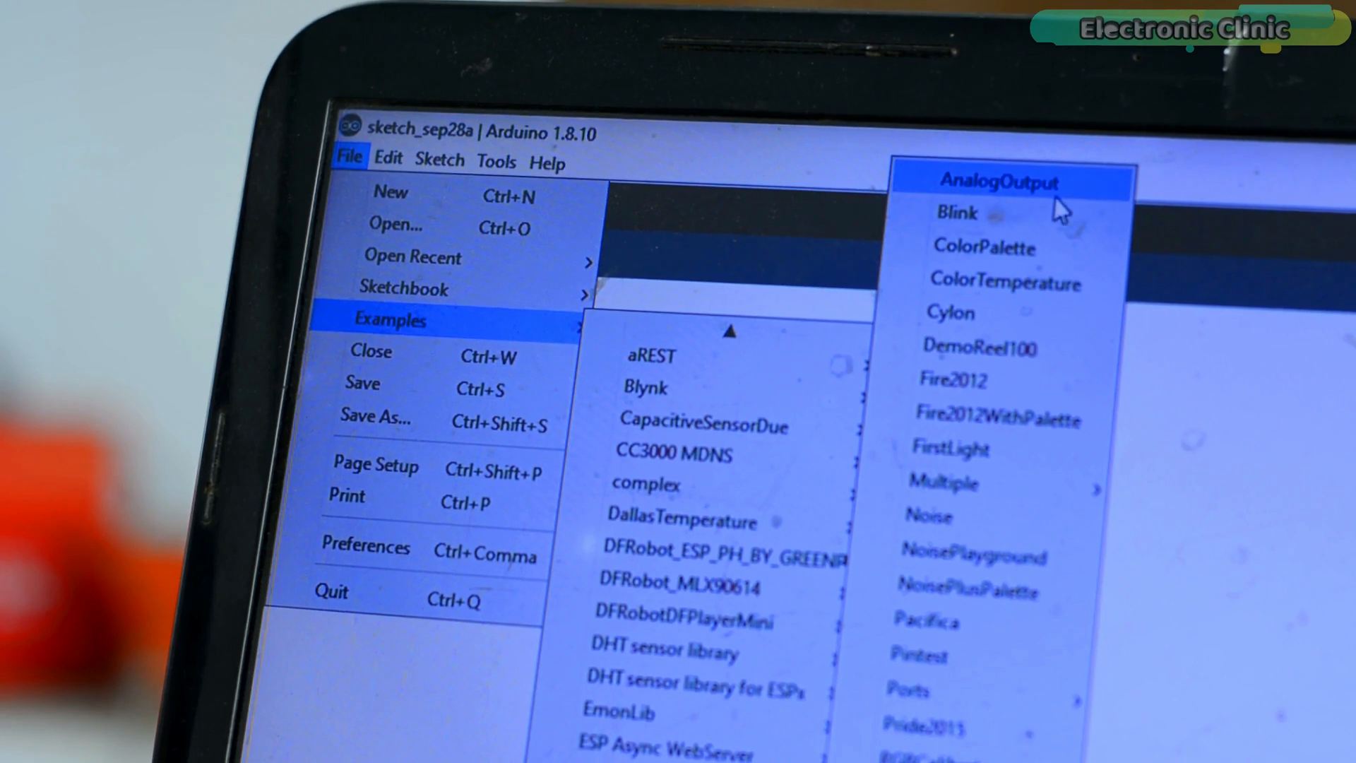
mouse_move(1081, 216)
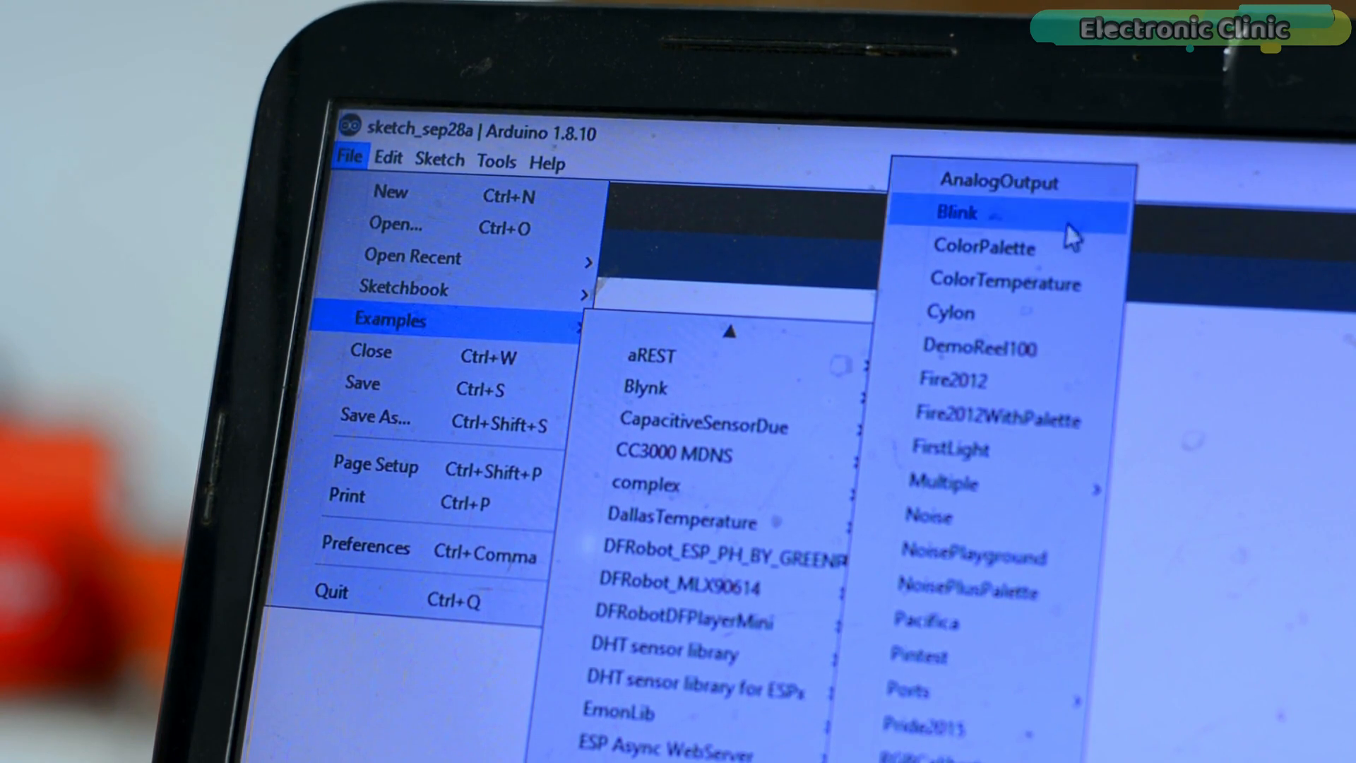
Step: Pick ColorPalette under File > Examples > FastLED
left_click(985, 248)
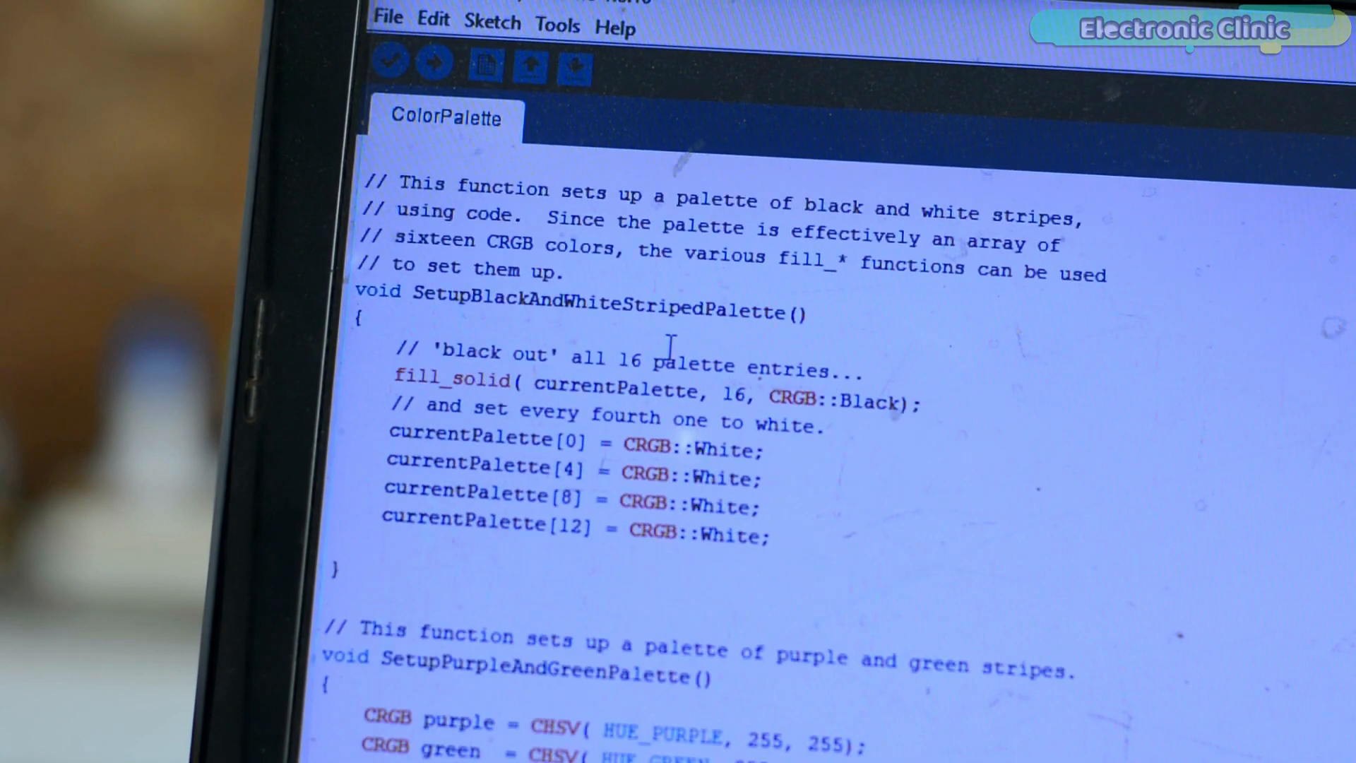
scroll("down", 3)
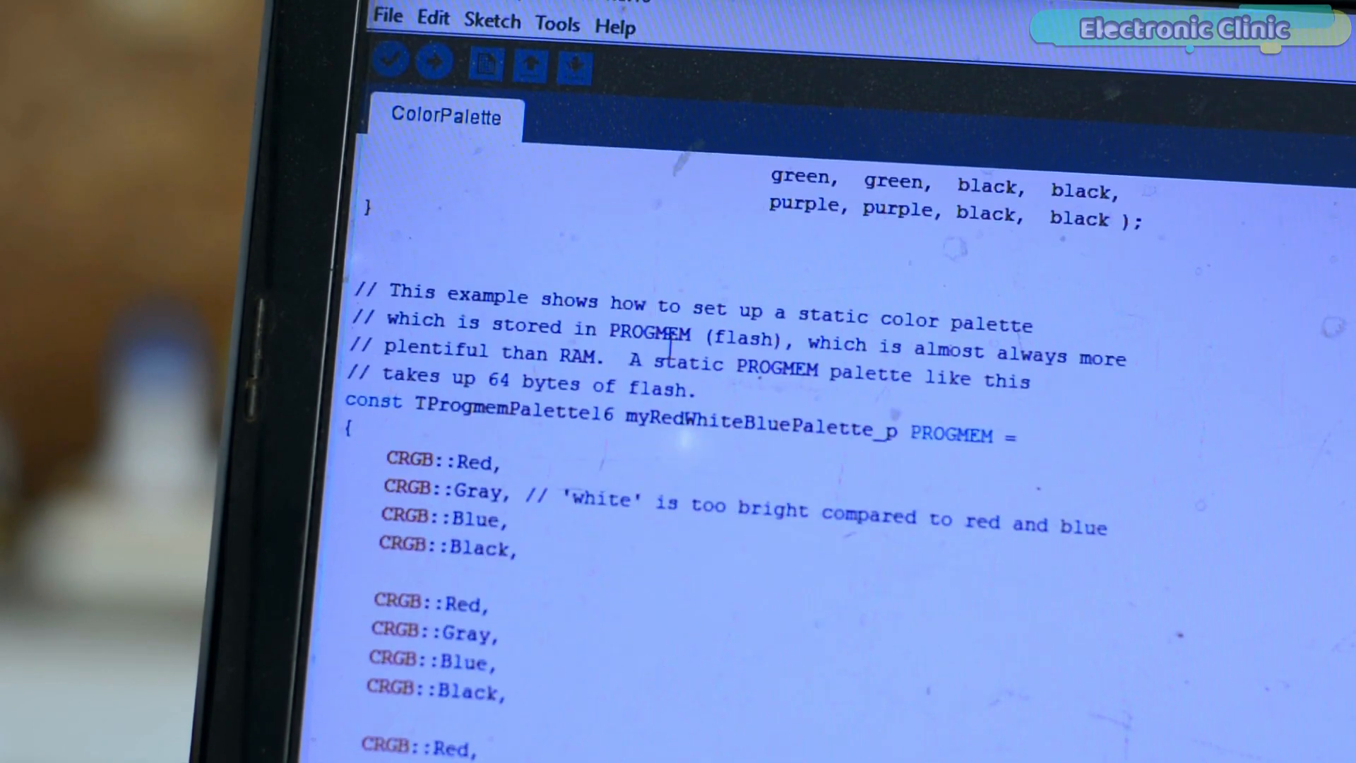